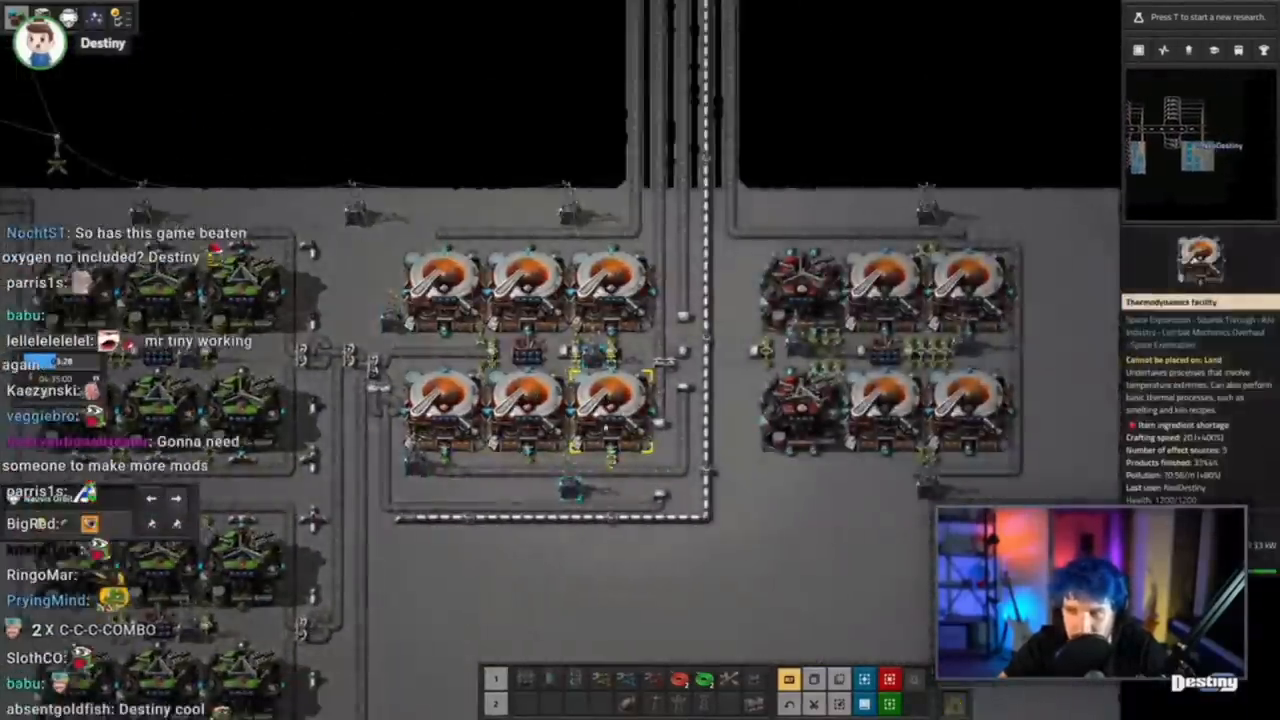
# Step: Open the Game menu with Resume, Restart, Load, Save and Quit over the factory
pyautogui.press('Escape')
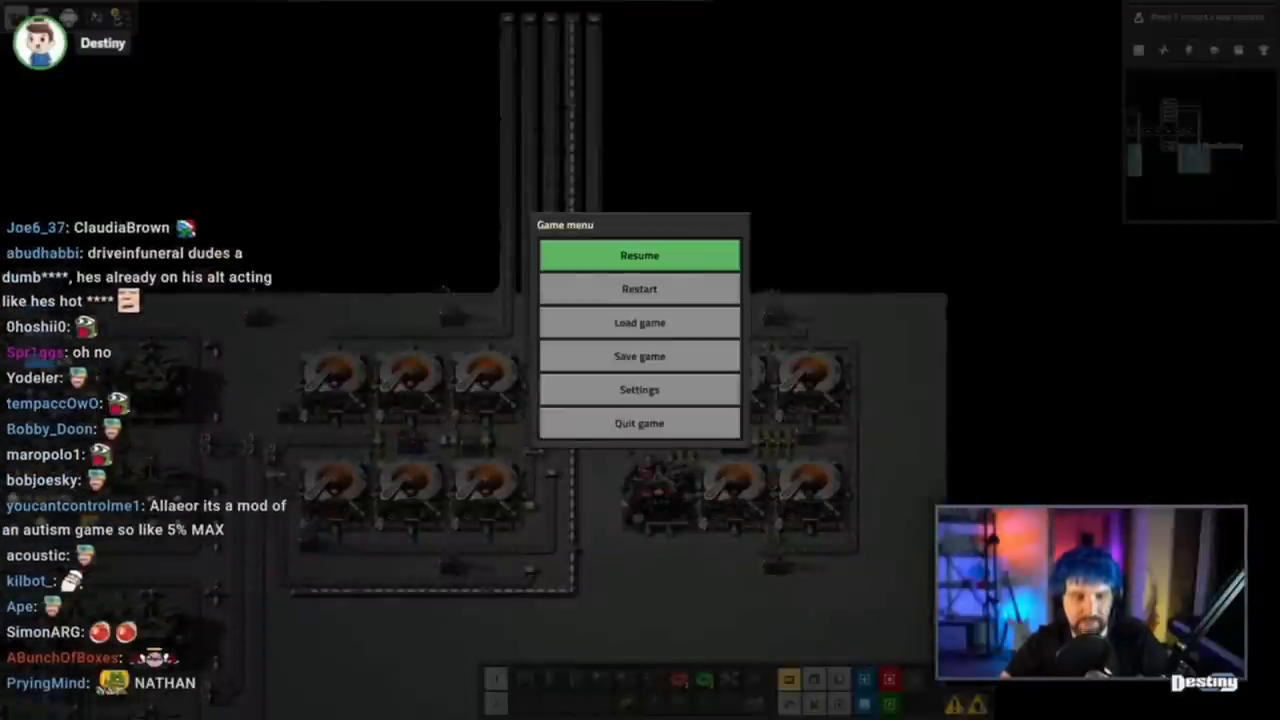